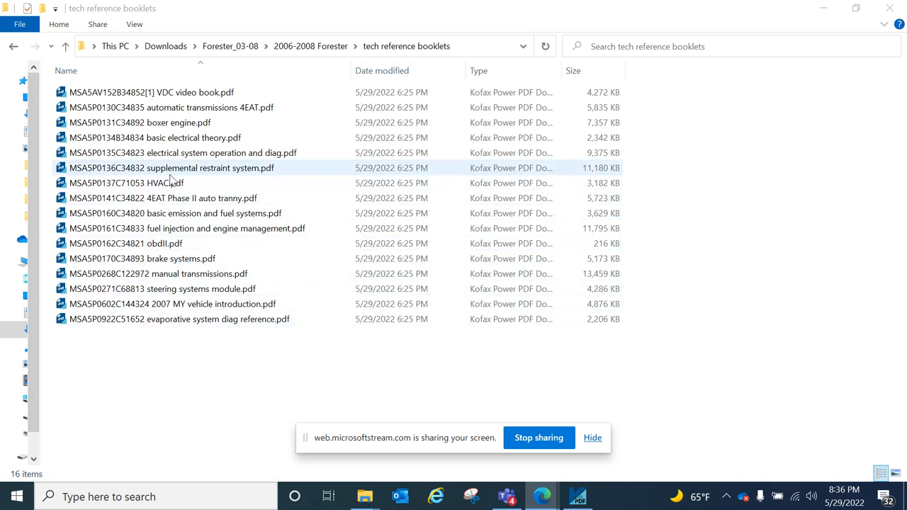
- Open the automatic transmissions 4EAT booklet from the tech reference booklets folder
left_click(171, 108)
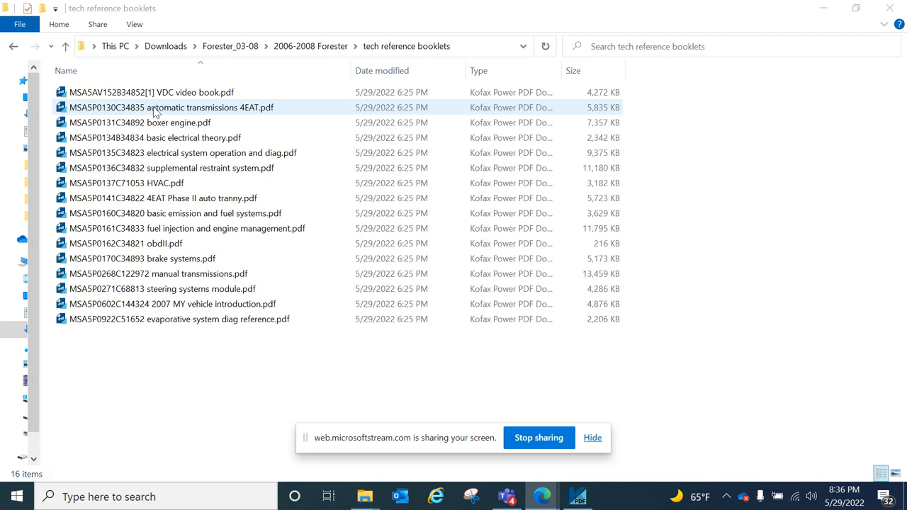
left_click(150, 92)
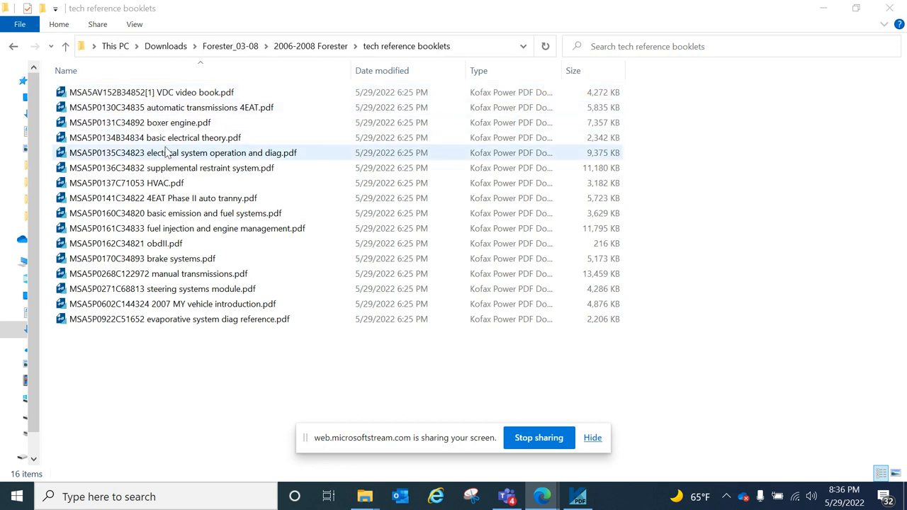
left_click(179, 319)
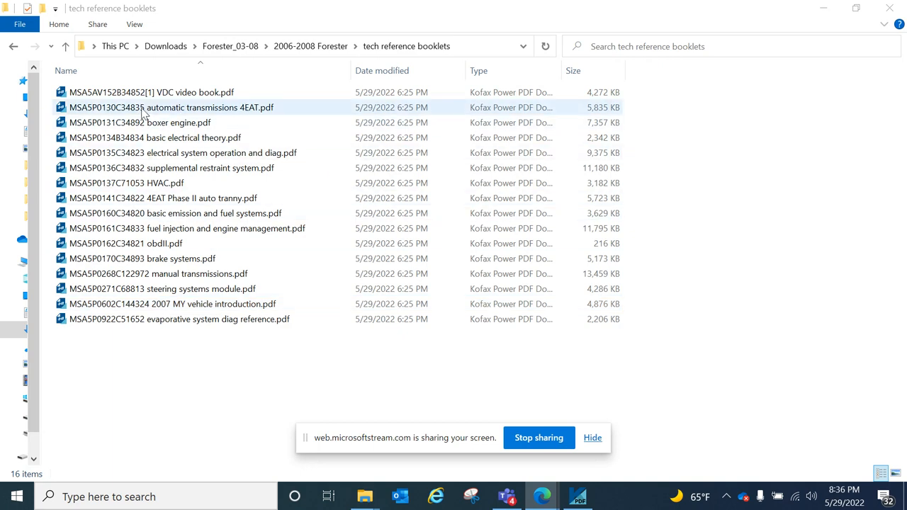
double_click(170, 107)
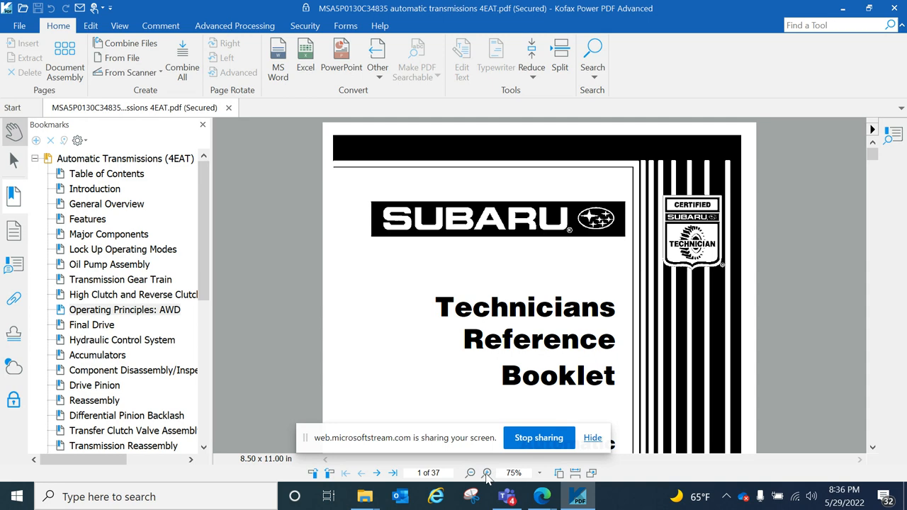
mouse_move(573, 422)
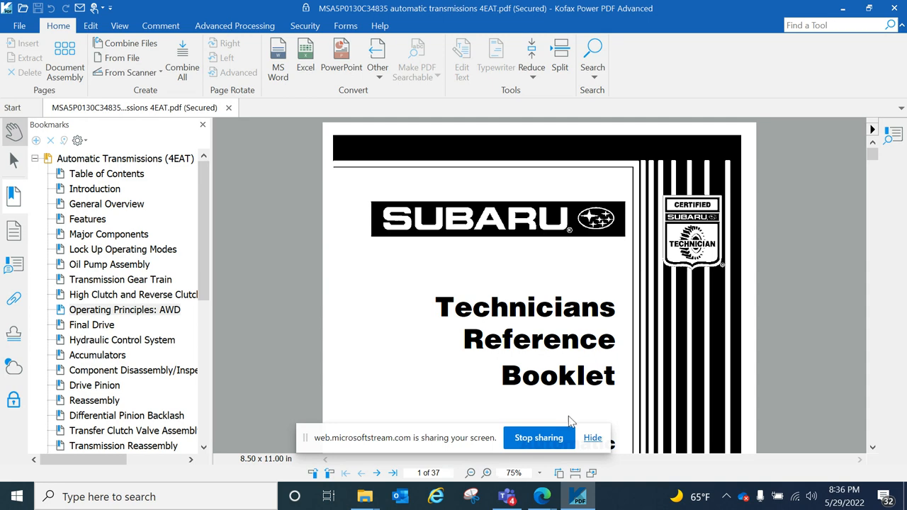
- Scroll down to the table of contents on page 3 of 37
scroll("down", 3)
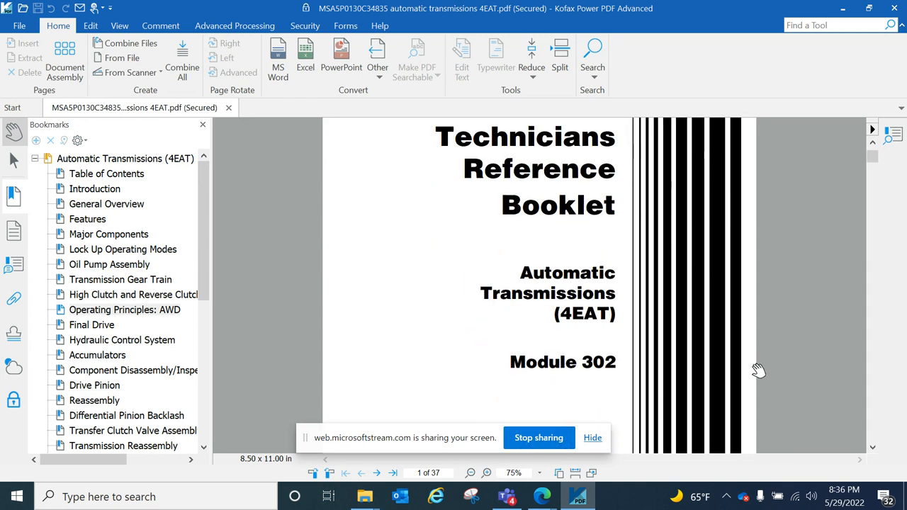
mouse_move(592, 323)
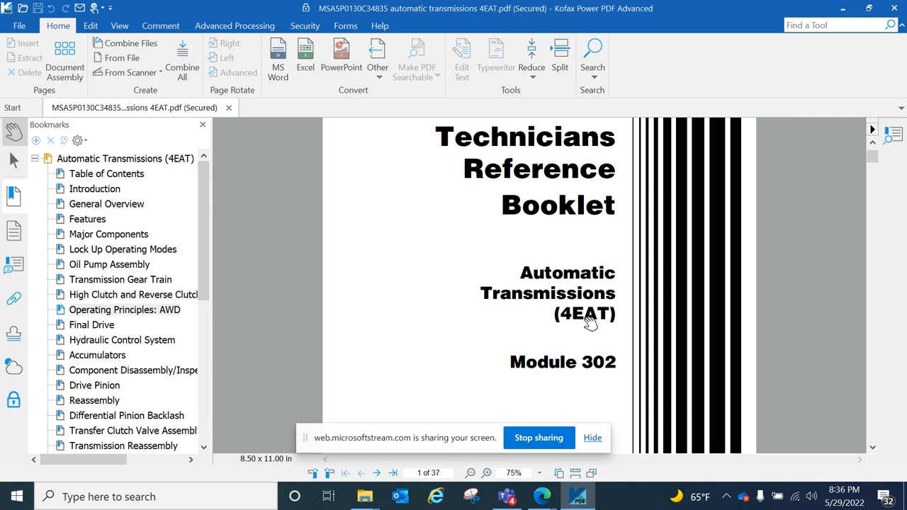
mouse_move(508, 413)
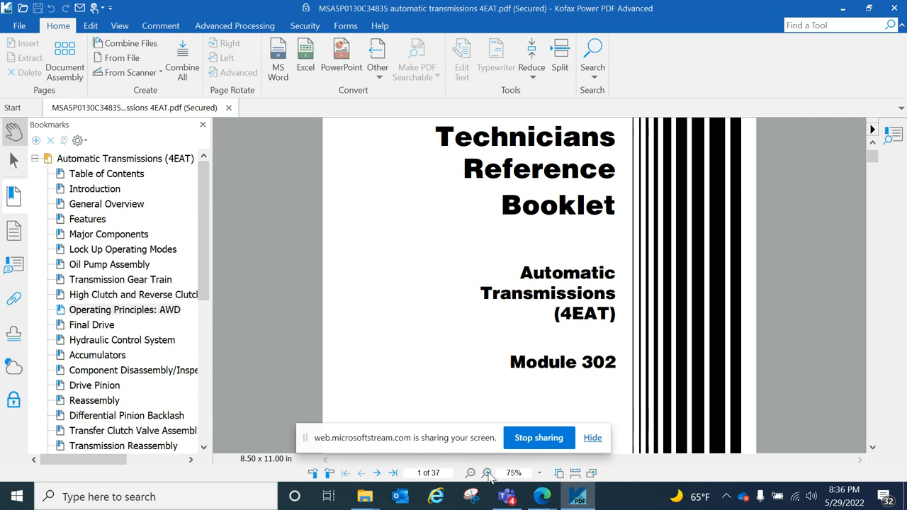
mouse_move(697, 334)
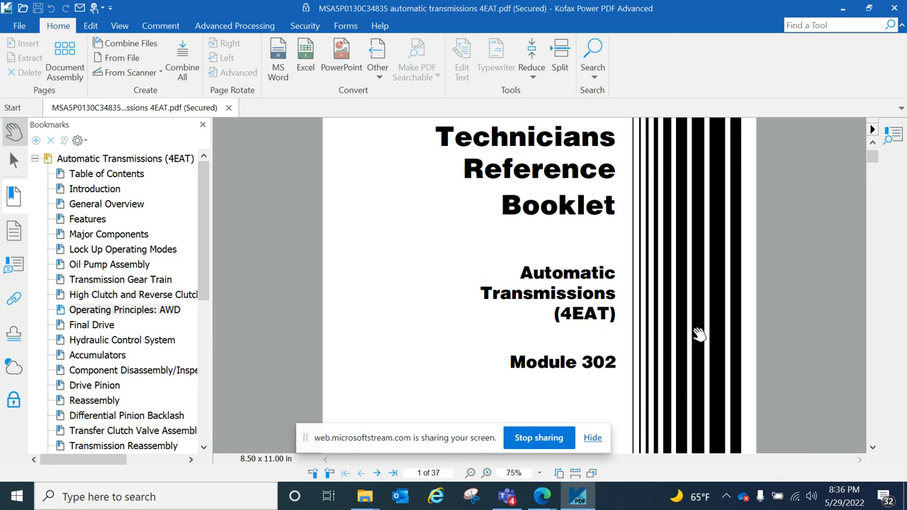
scroll("down", 3)
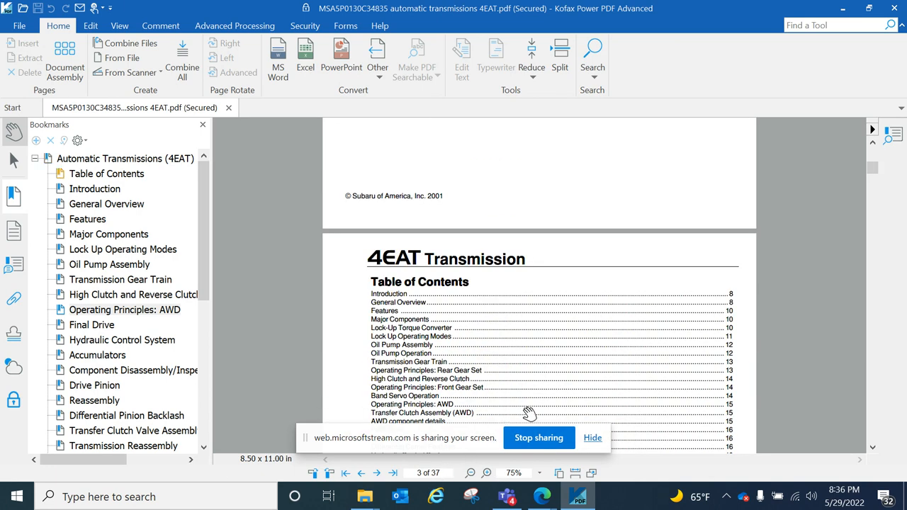
- Scroll through the continued table of contents and the Bookmarks panel's chapter list
scroll("down", 3)
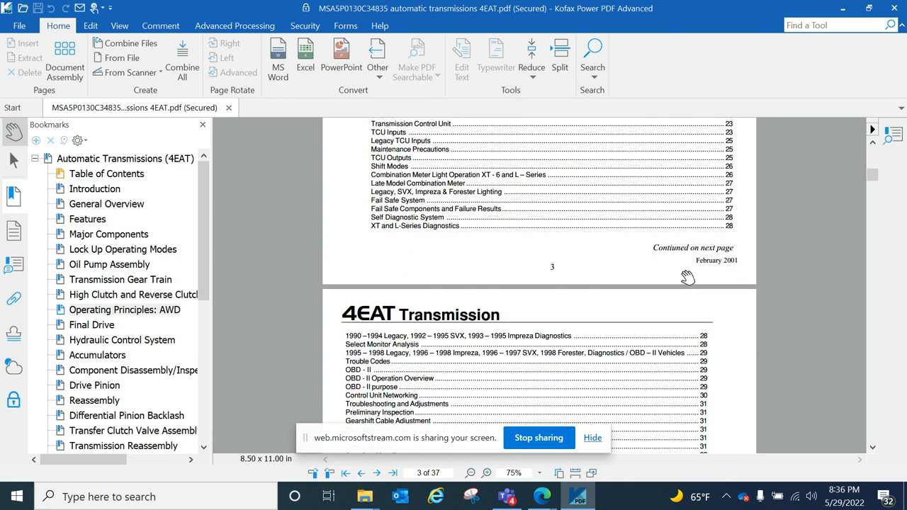
mouse_move(93, 188)
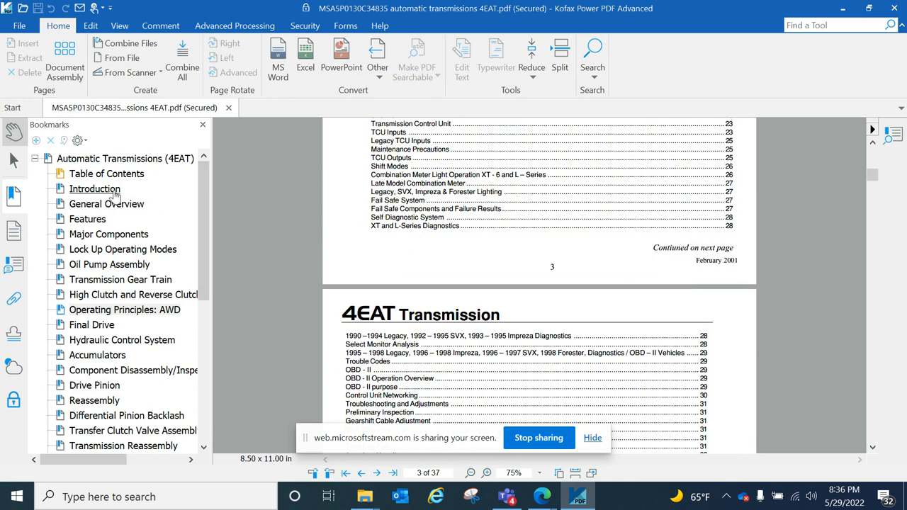
mouse_move(110, 279)
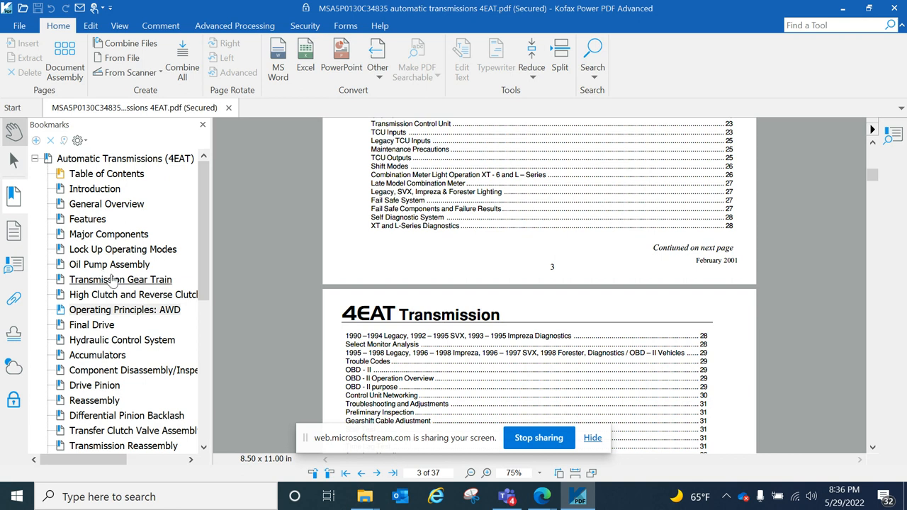
mouse_move(111, 284)
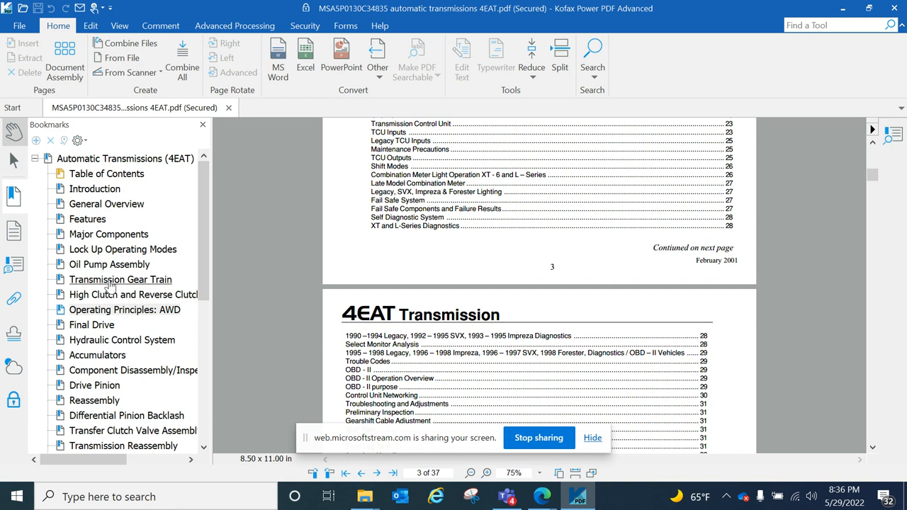
mouse_move(116, 313)
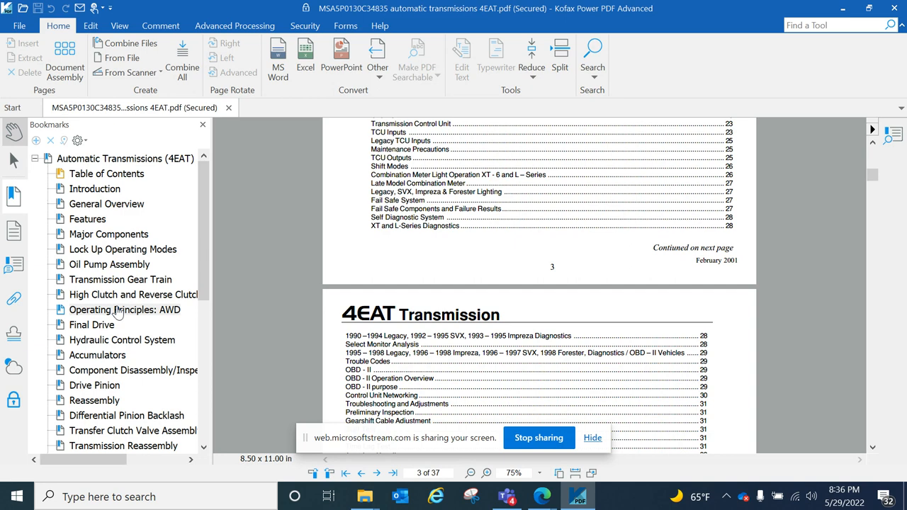
mouse_move(104, 340)
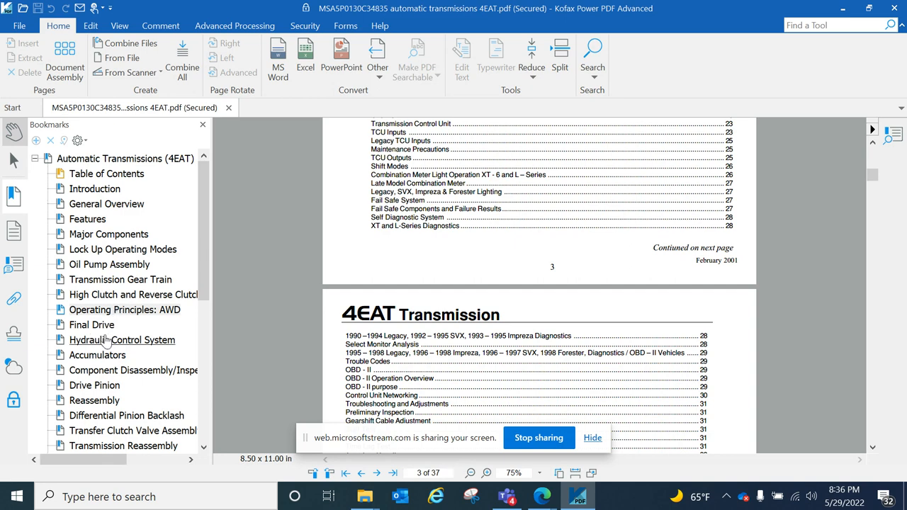
scroll("down", 3)
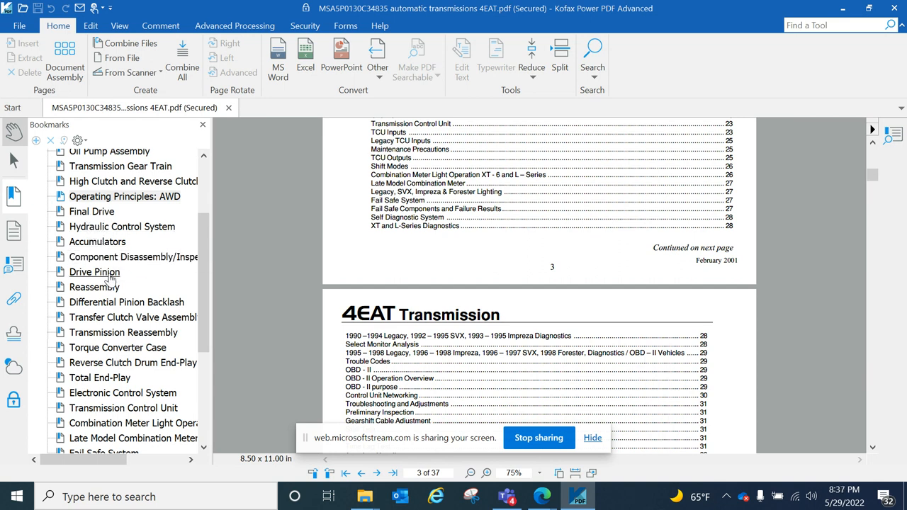
mouse_move(126, 347)
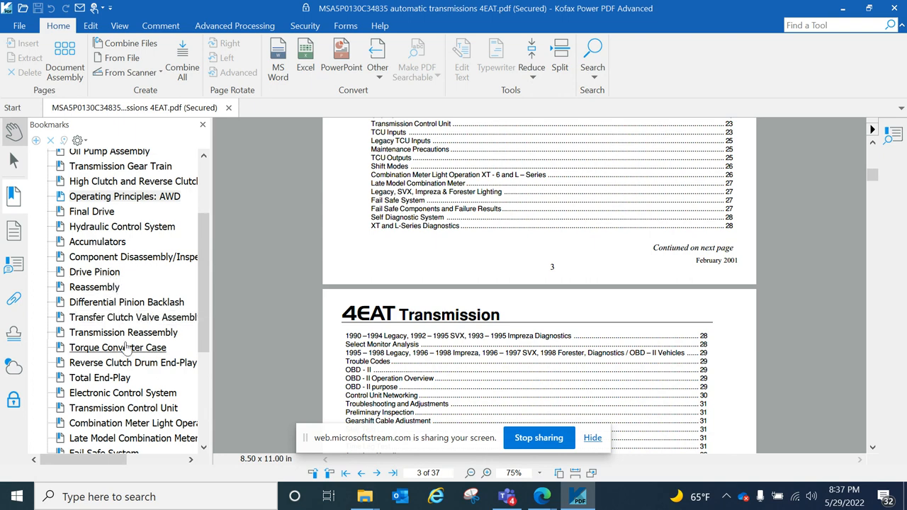
scroll("down", 3)
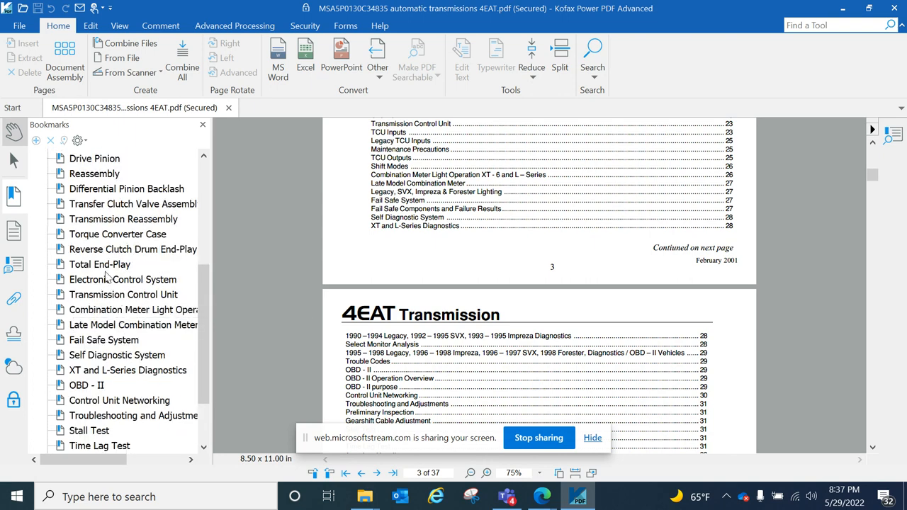
mouse_move(117, 389)
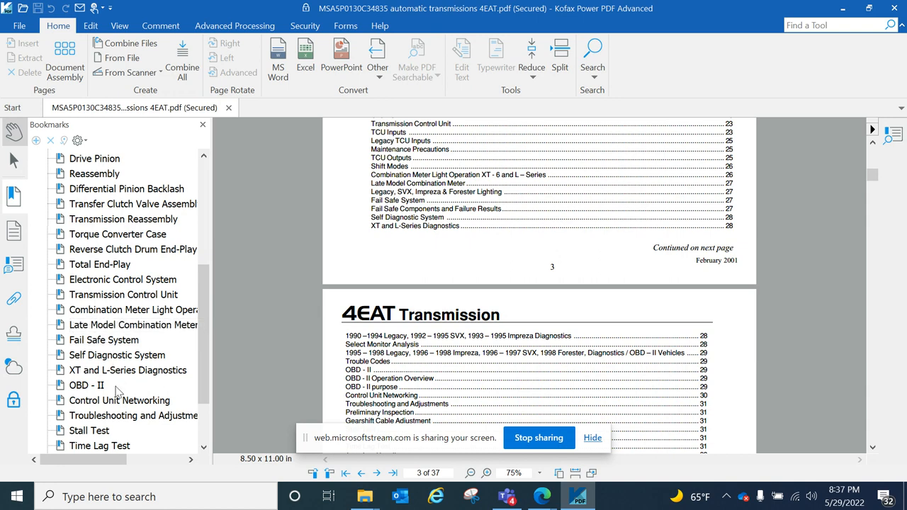
mouse_move(115, 416)
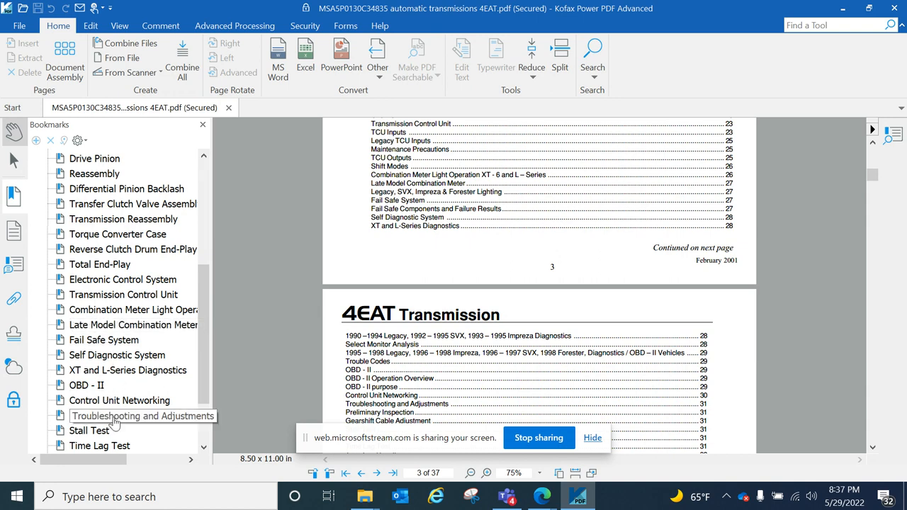
mouse_move(125, 415)
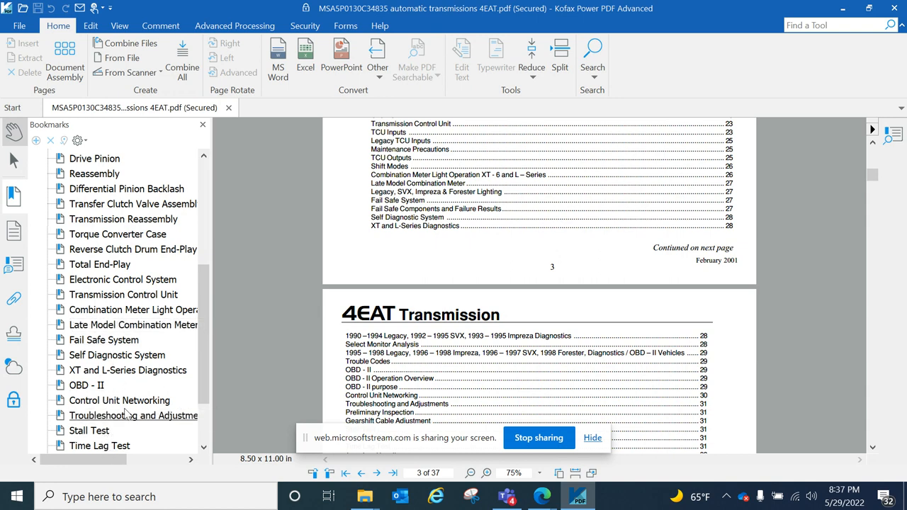
scroll("down", 3)
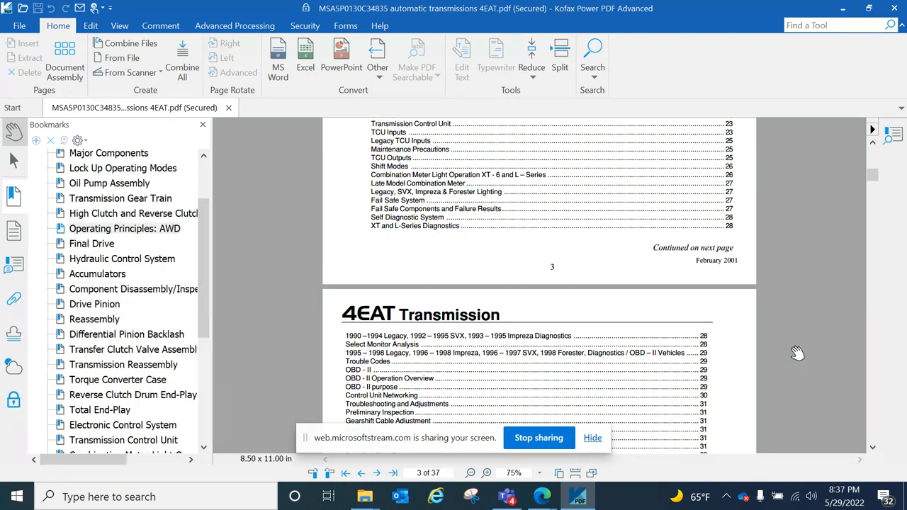
- Return to File Explorer and open MSASP0131C34892 boxer engine.pdf in Power PDF
scroll("down", 3)
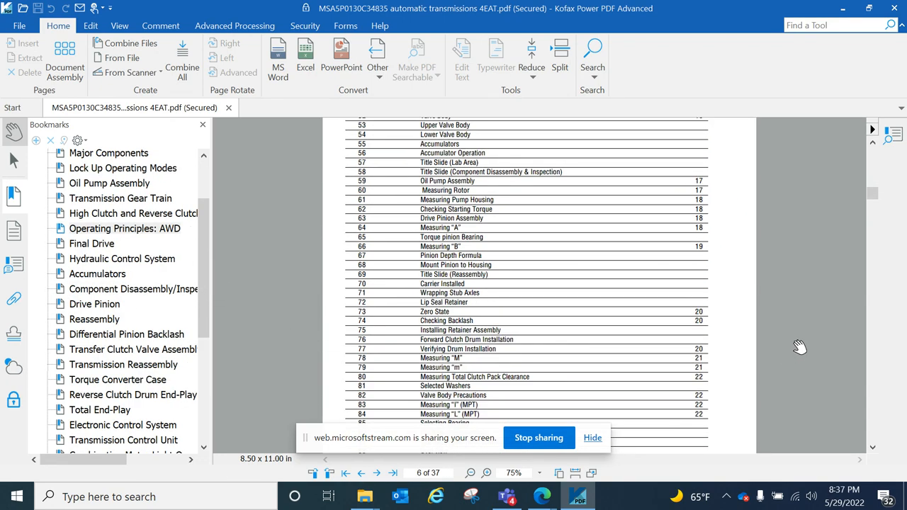
left_click(377, 473)
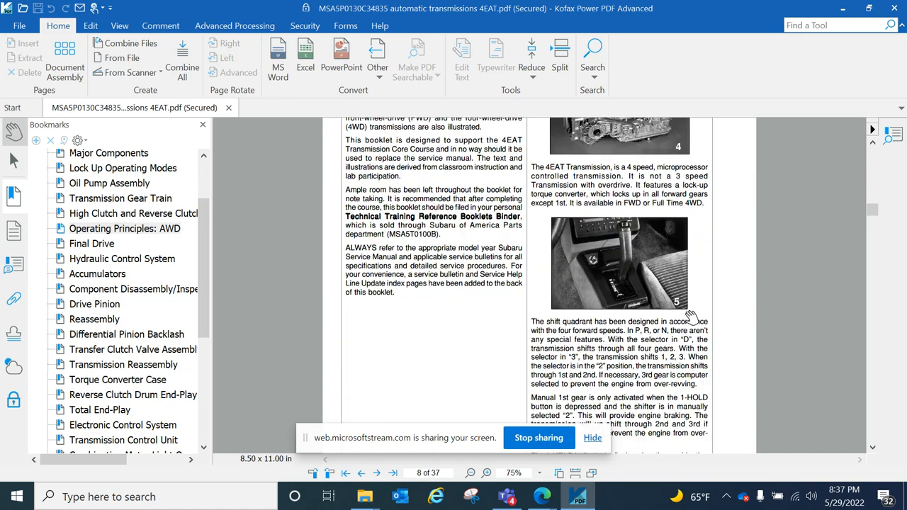
scroll("down", 3)
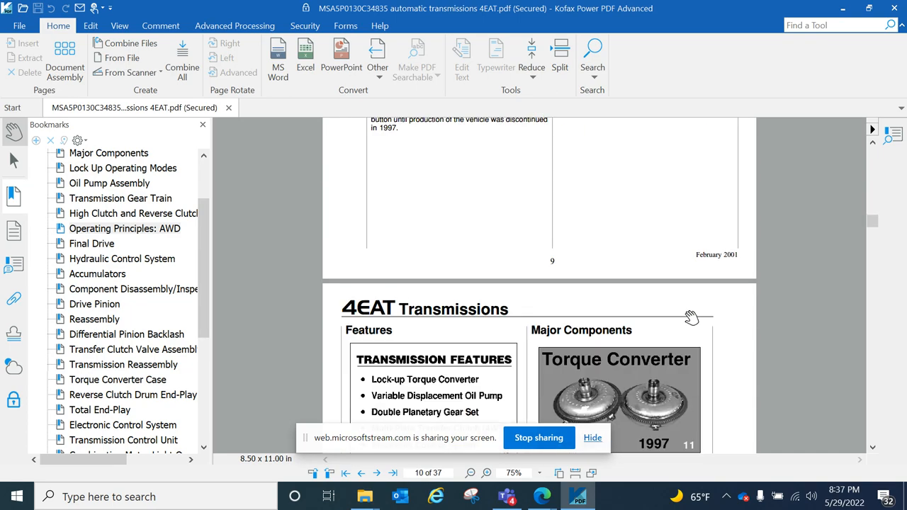
scroll("down", 3)
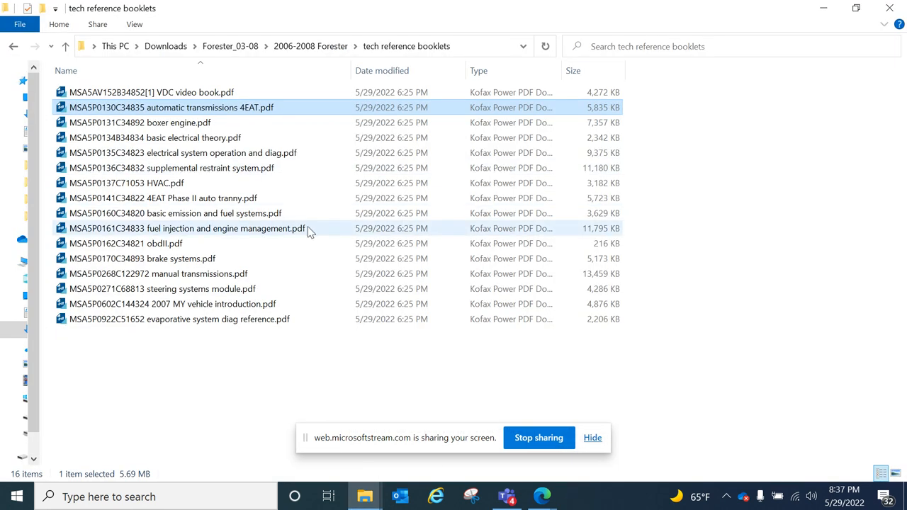
mouse_move(139, 121)
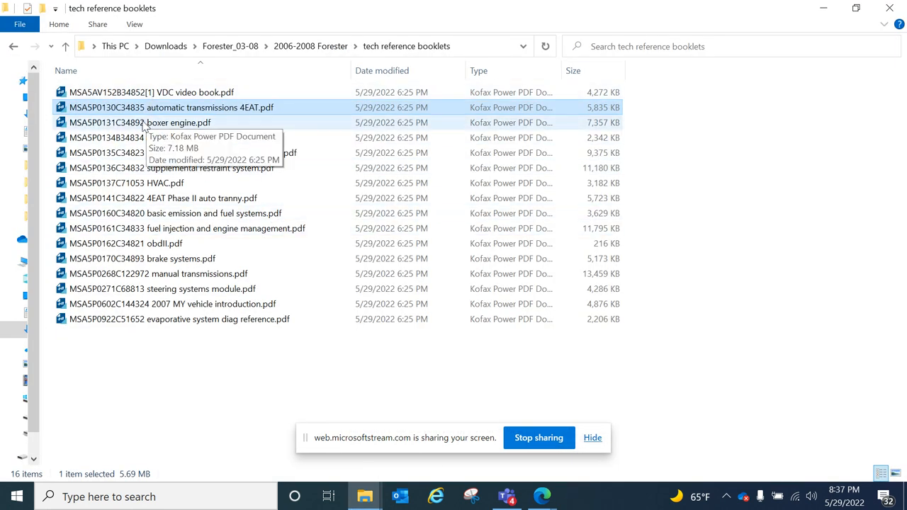
double_click(139, 122)
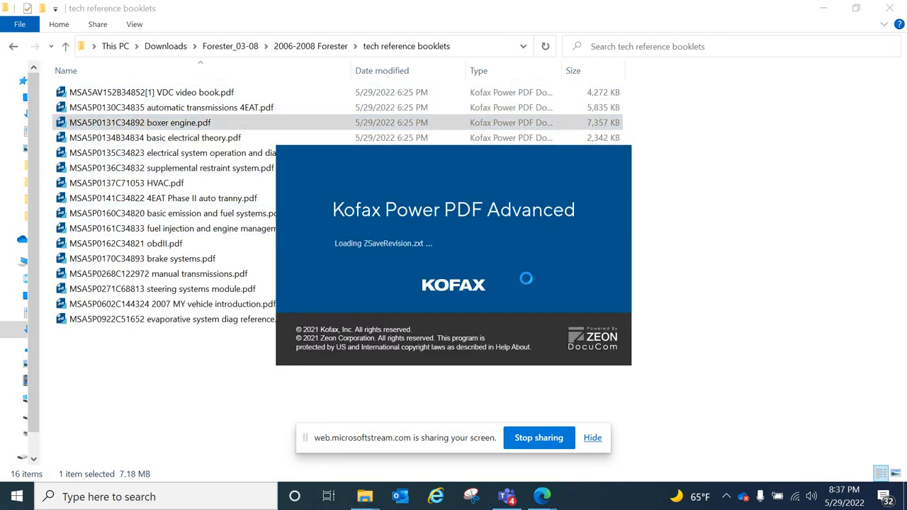
- Scroll past the boxer engine booklet's cover to page 3 of 106
double_click(139, 121)
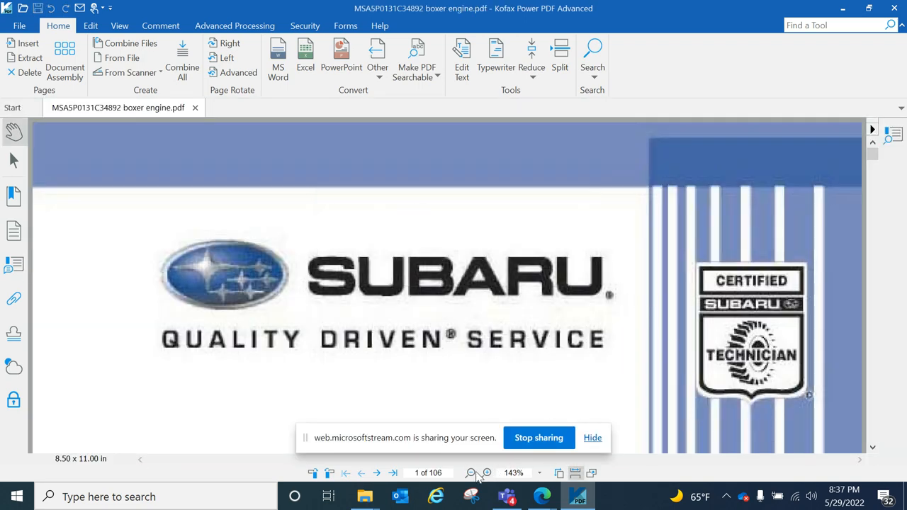
scroll("down", 3)
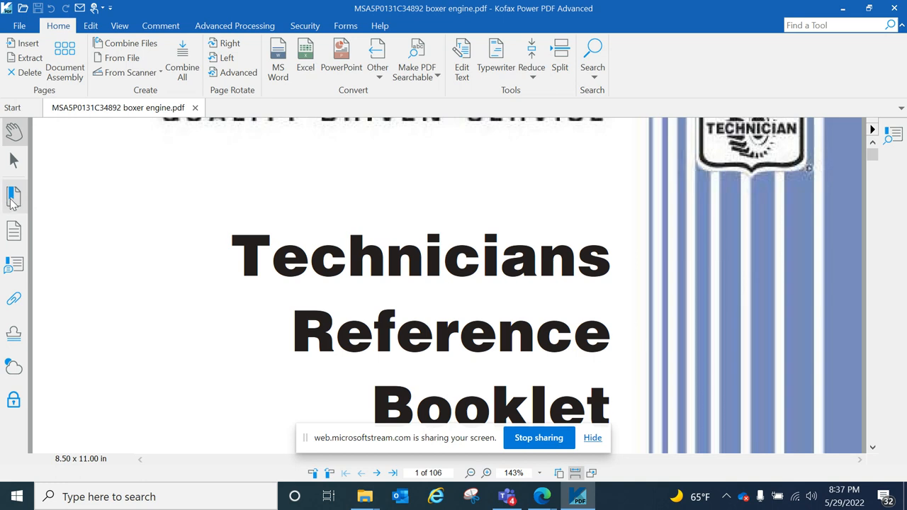
left_click(14, 197)
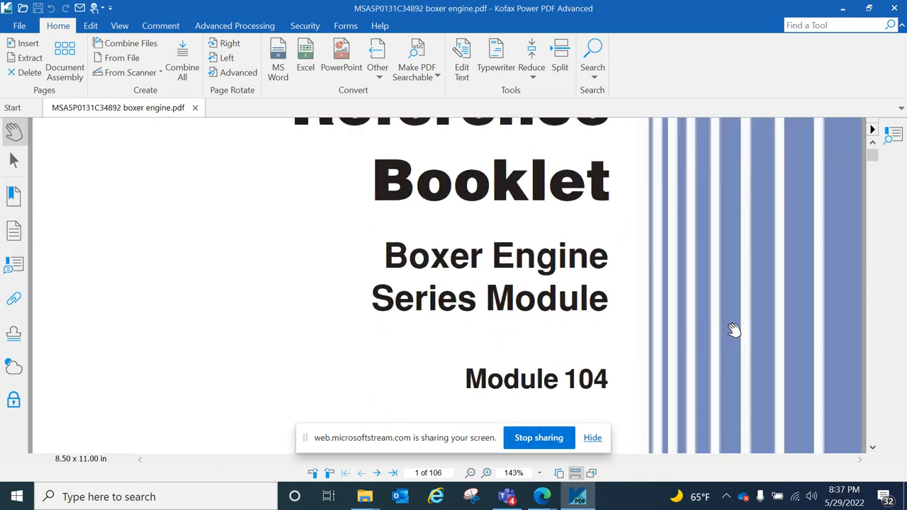
scroll("down", 3)
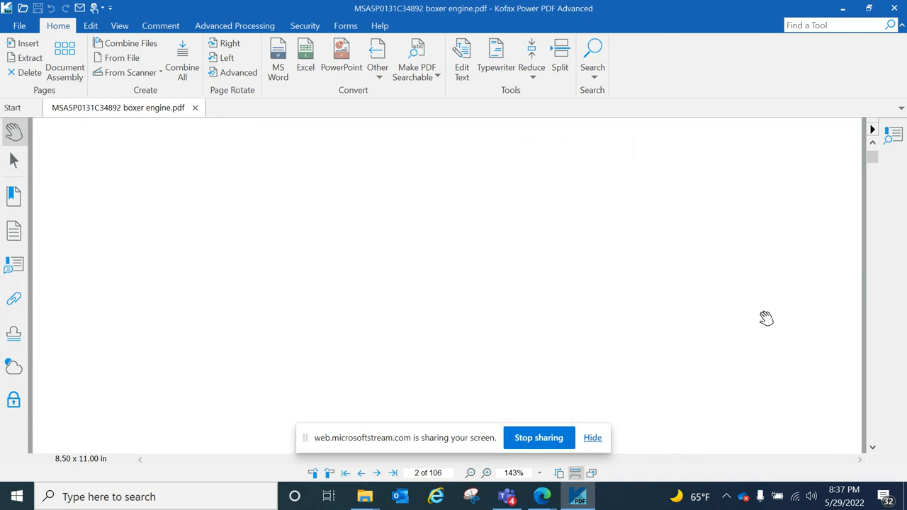
left_click(377, 473)
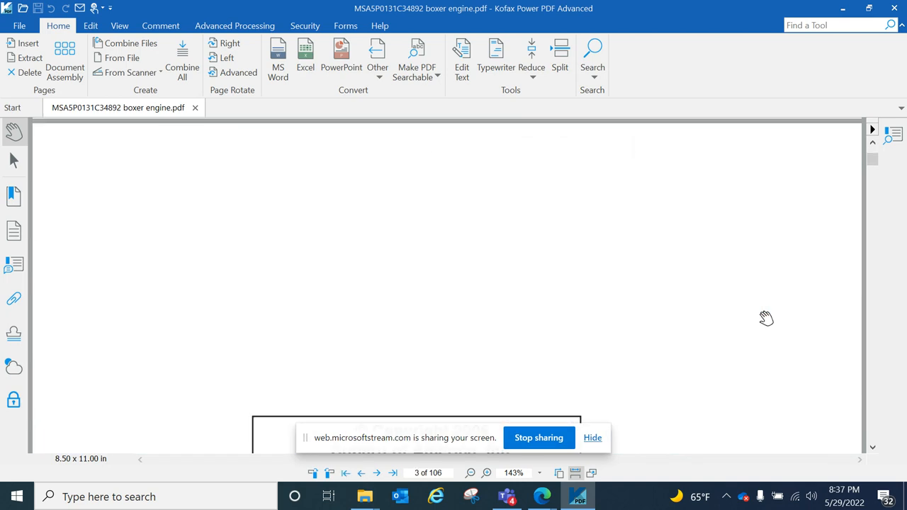
- Scroll through the page 4 table of contents onto page 5 of 106
left_click(377, 473)
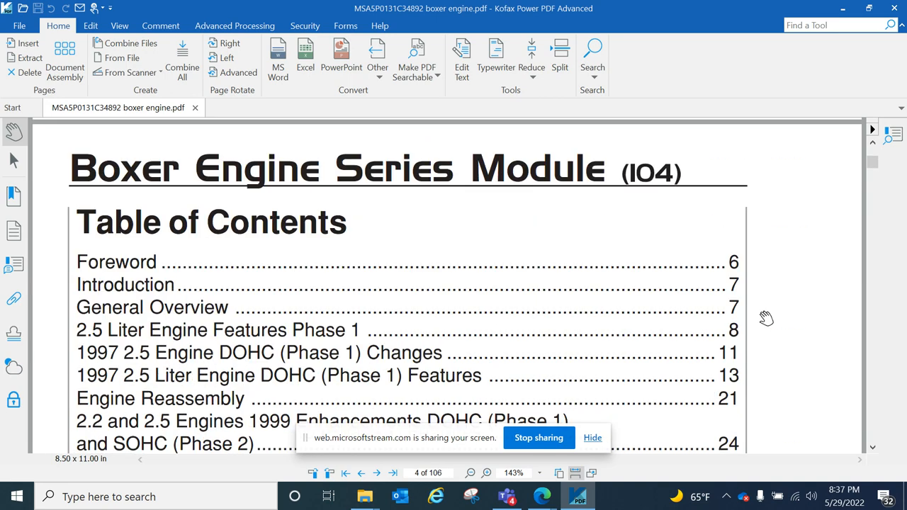
scroll("down", 3)
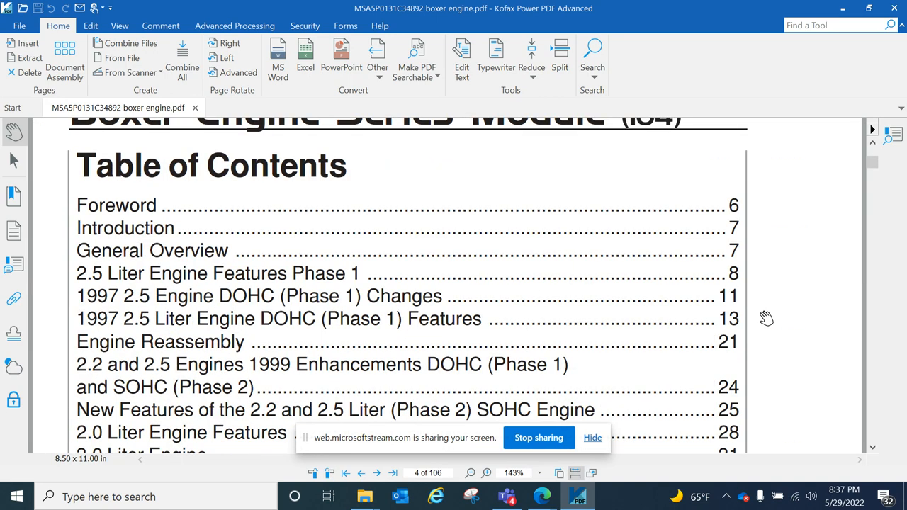
mouse_move(215, 296)
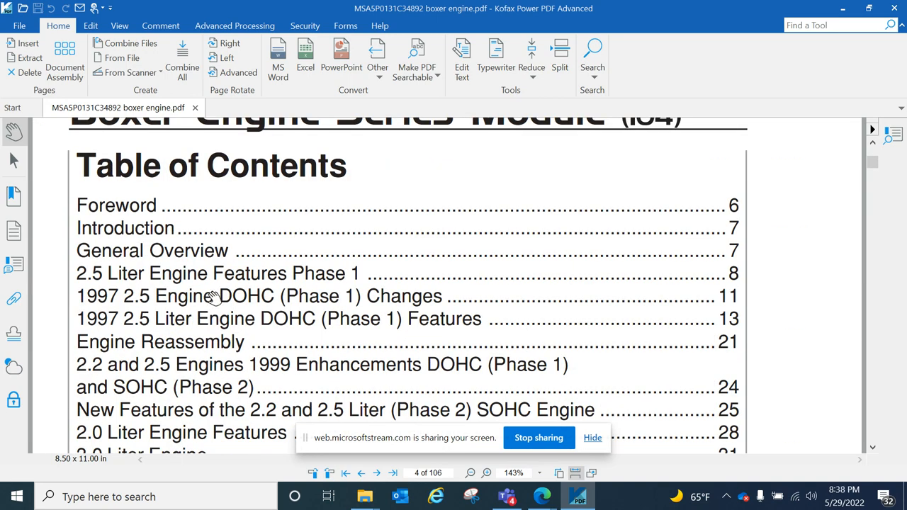
scroll("down", 3)
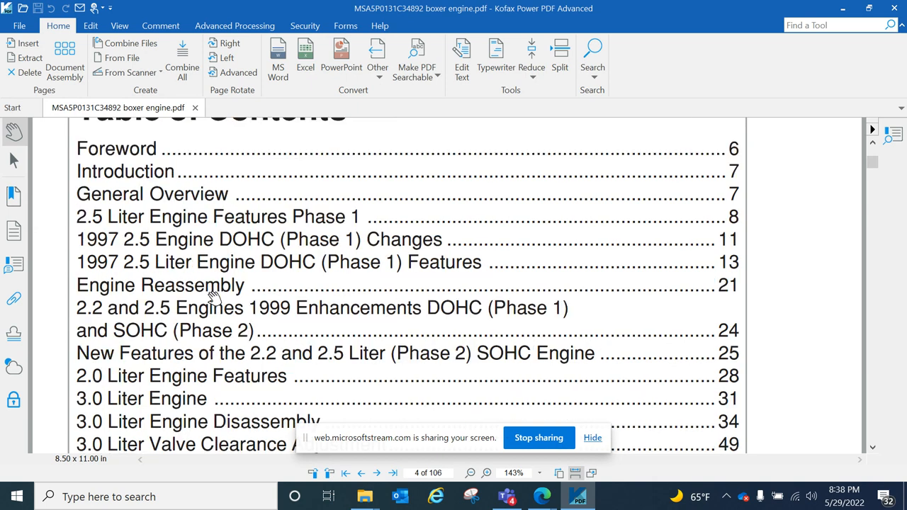
mouse_move(159, 248)
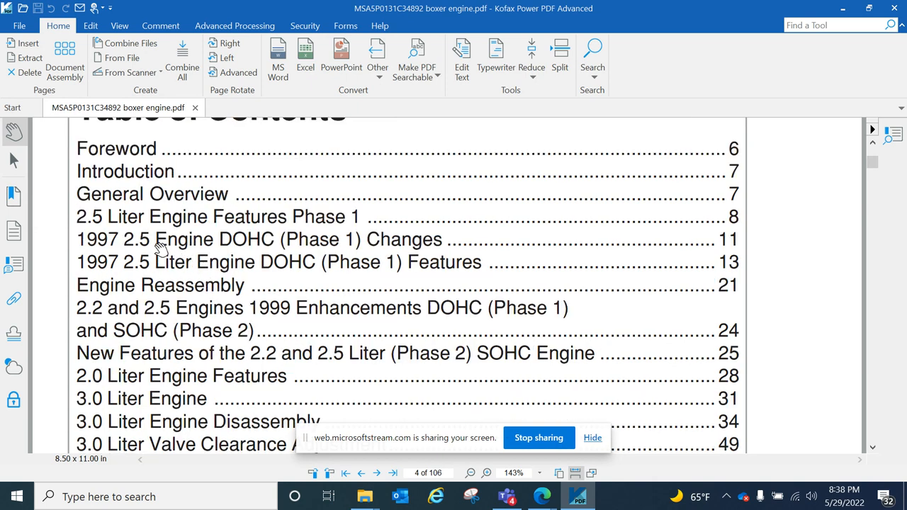
scroll("down", 3)
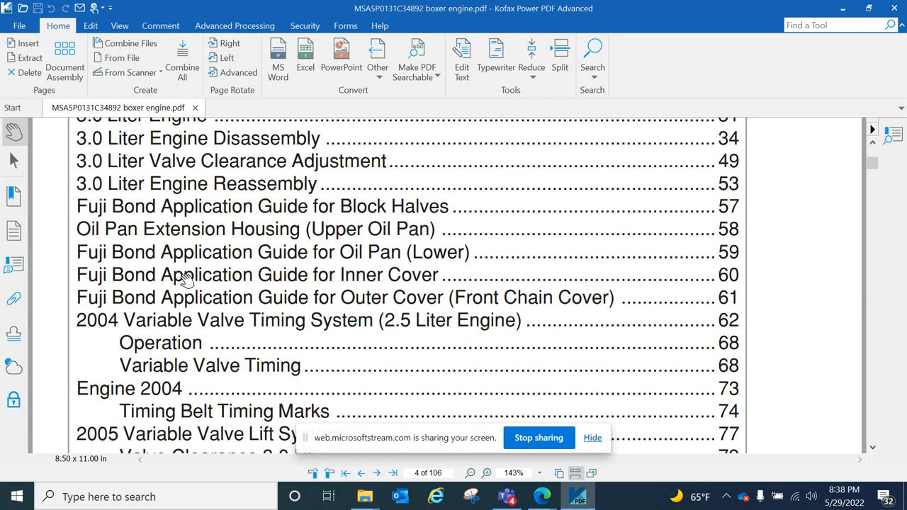
scroll("down", 3)
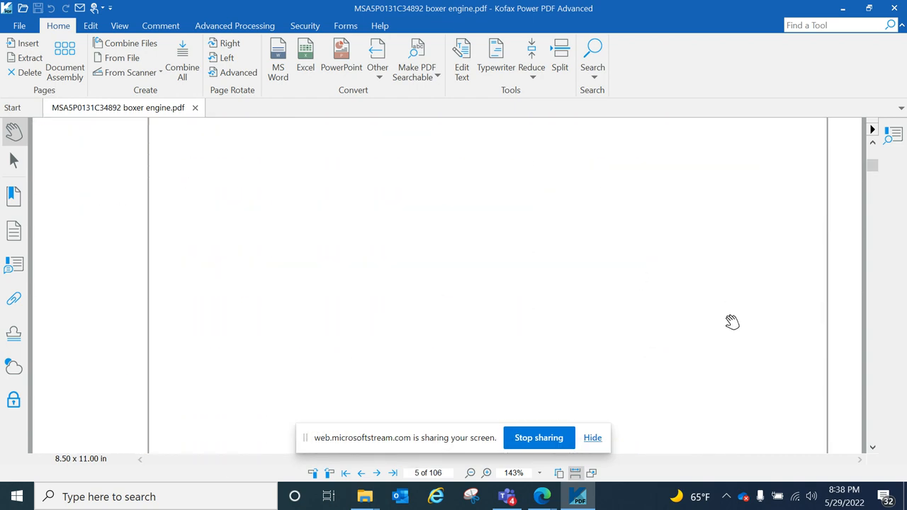
- Scroll from the foreword on page 5 through to page 12 of 106
scroll("down", 3)
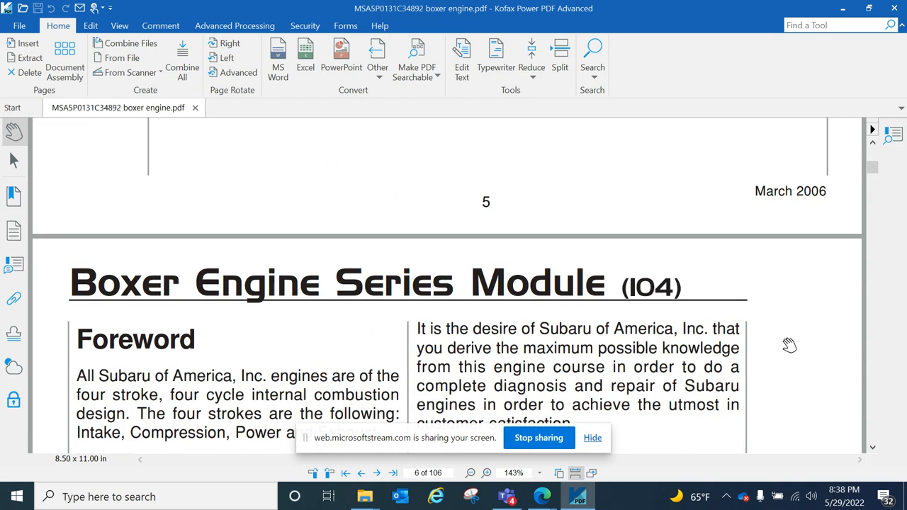
scroll("down", 3)
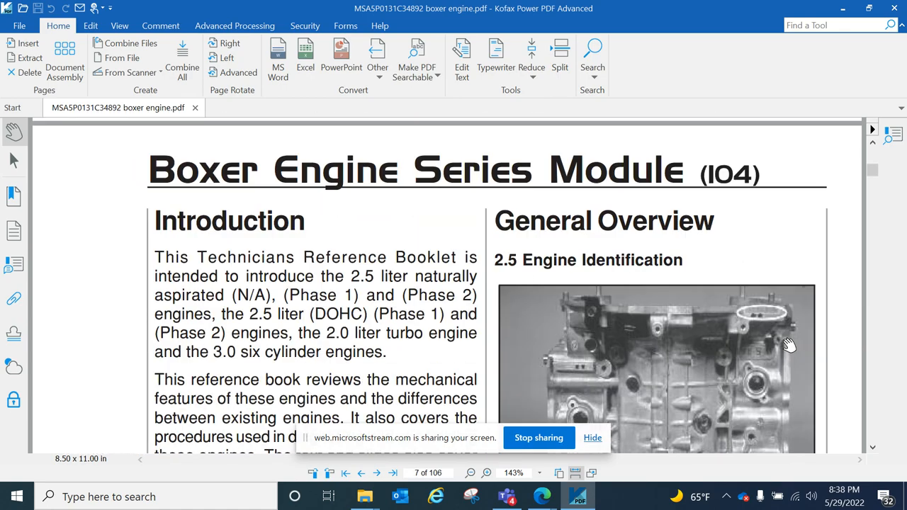
scroll("down", 3)
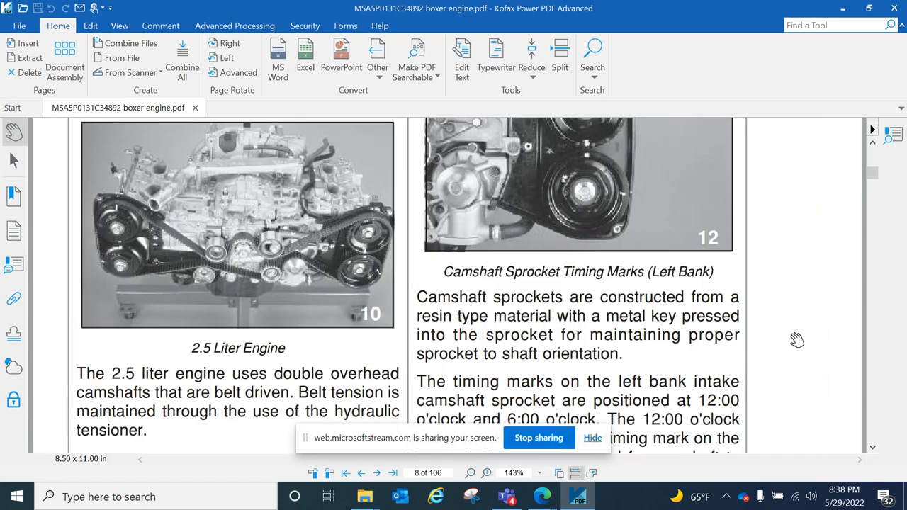
scroll("down", 3)
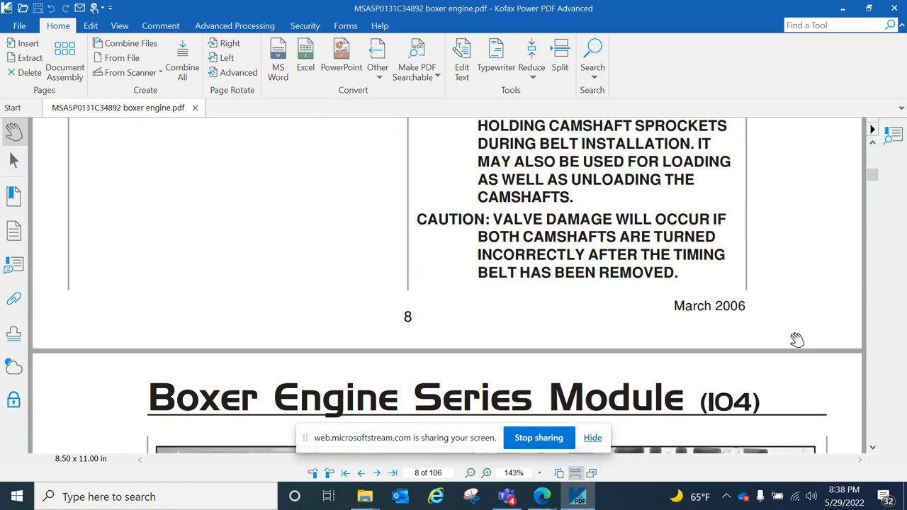
scroll("down", 3)
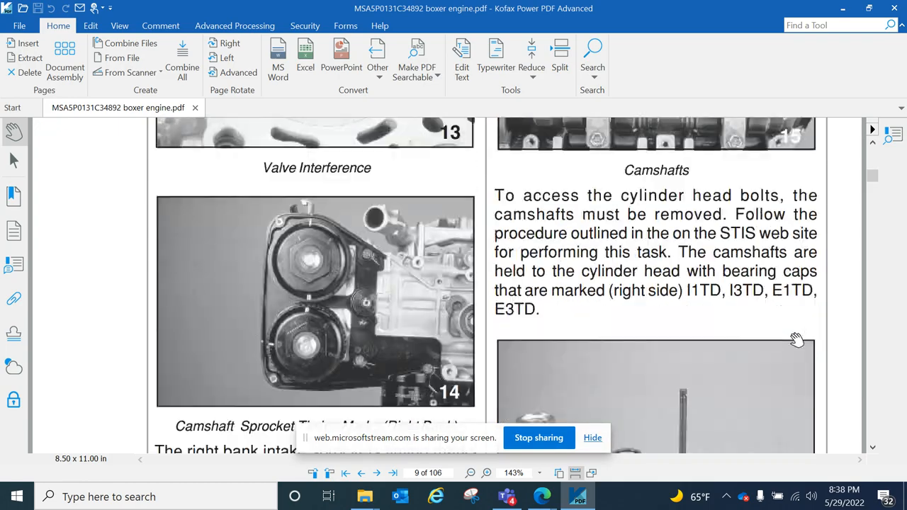
scroll("down", 3)
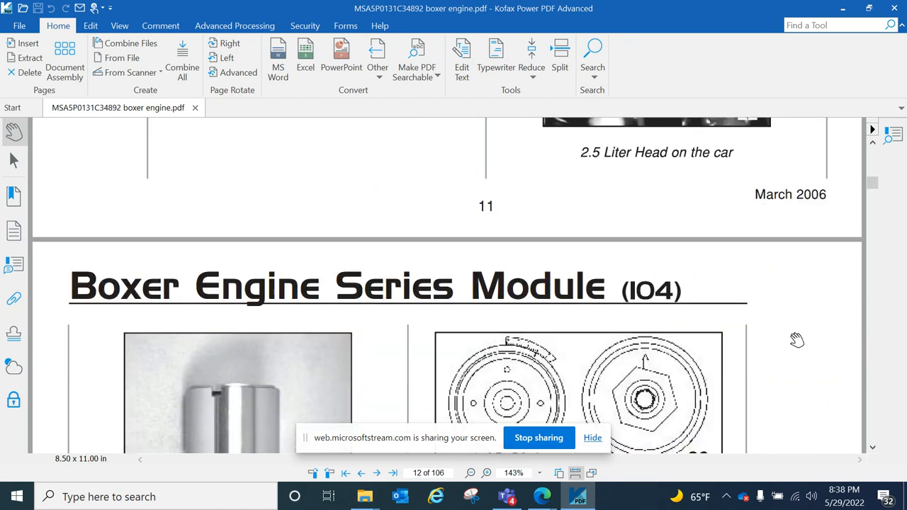
scroll("down", 3)
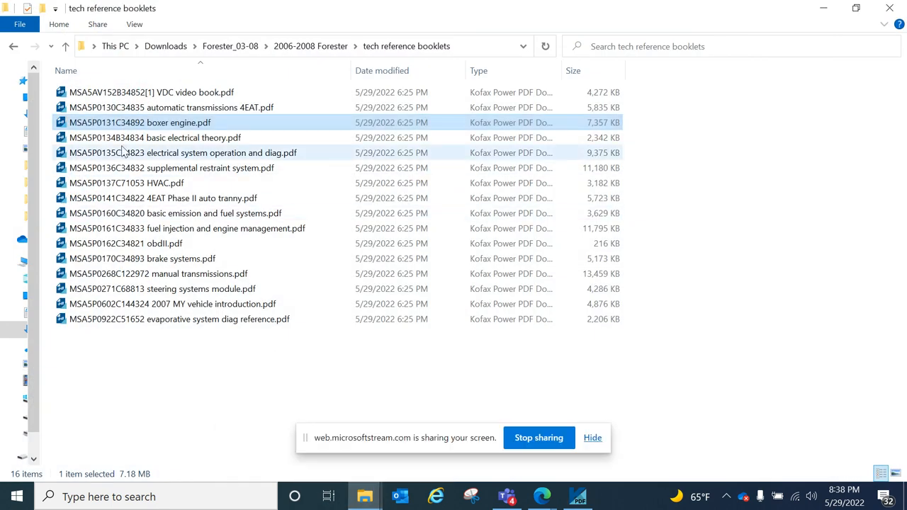
mouse_move(149, 137)
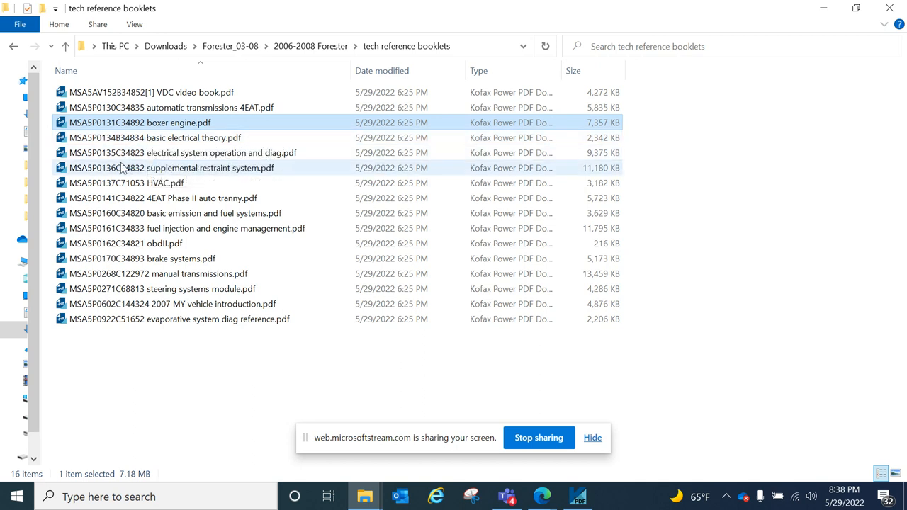
mouse_move(120, 167)
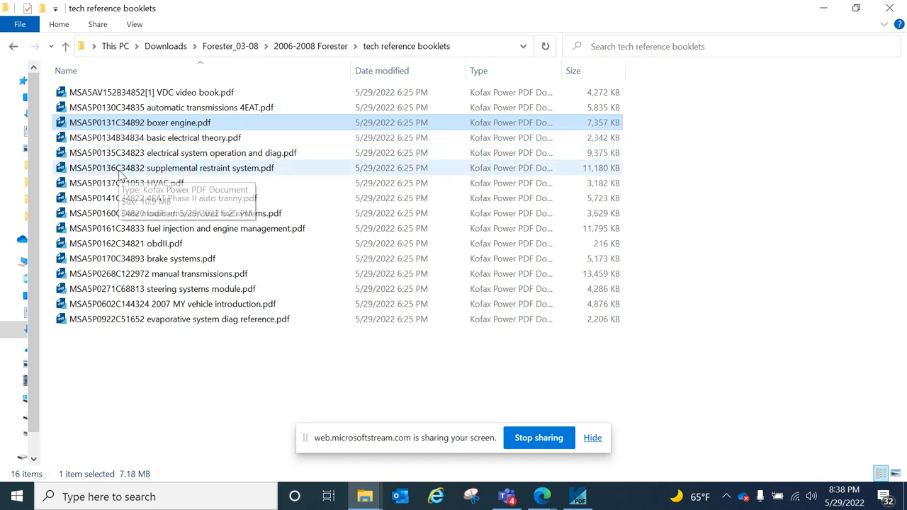
mouse_move(116, 201)
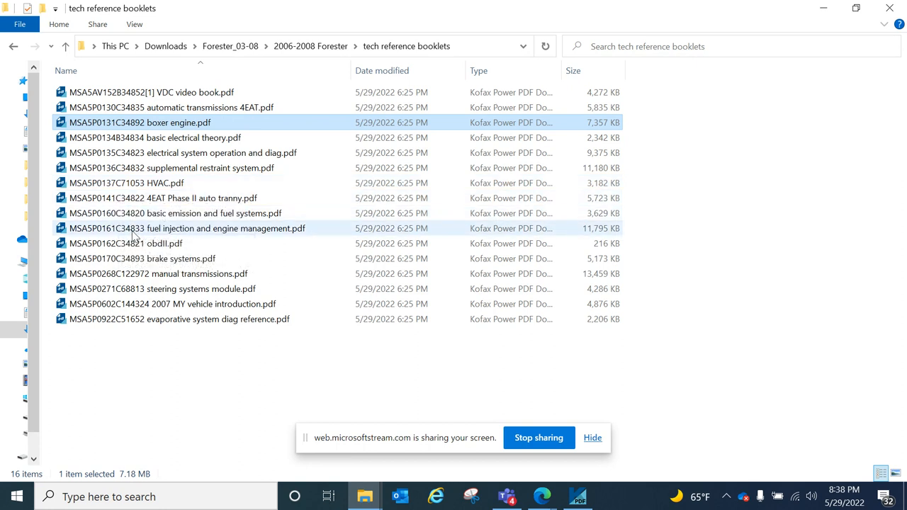
mouse_move(142, 258)
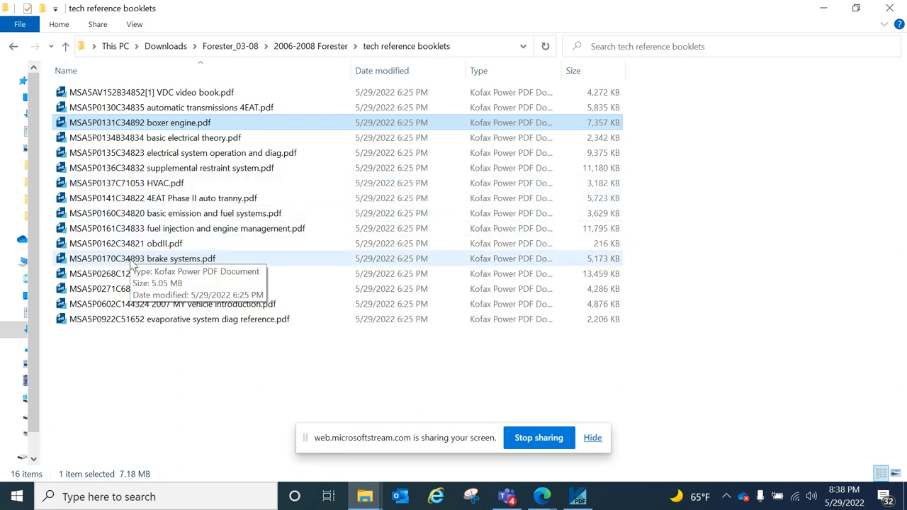
mouse_move(162, 347)
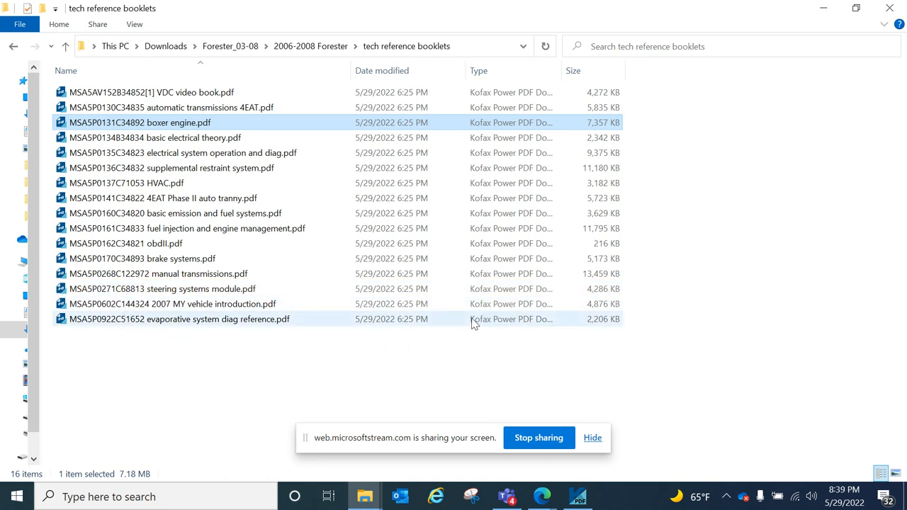
mouse_move(425, 387)
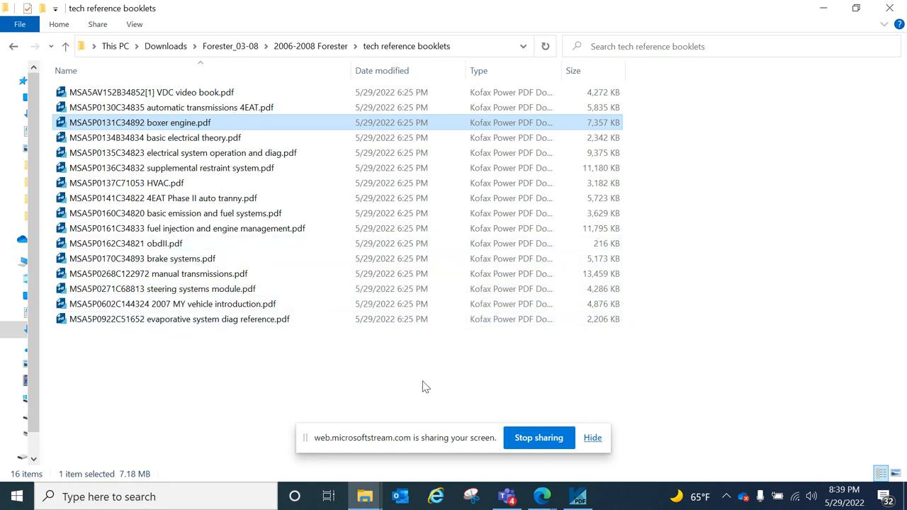